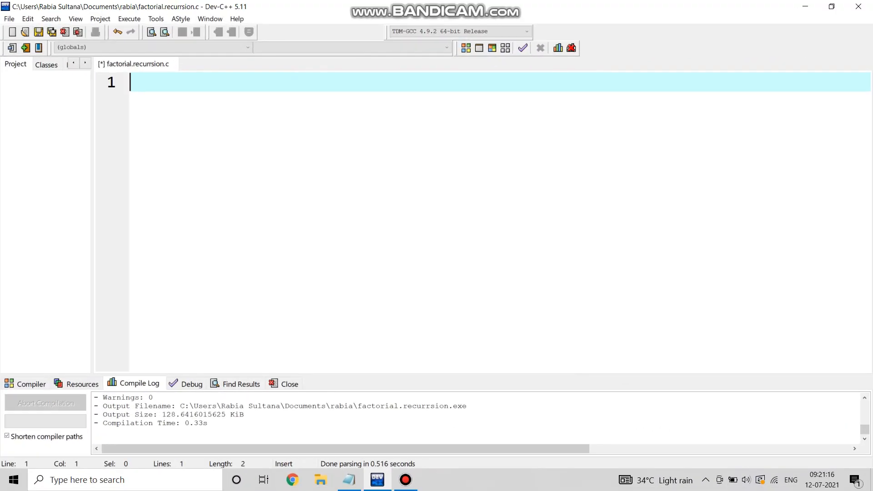
Add #include<stdio.h> at the top of factorial.recurrsion.c.
text(#)
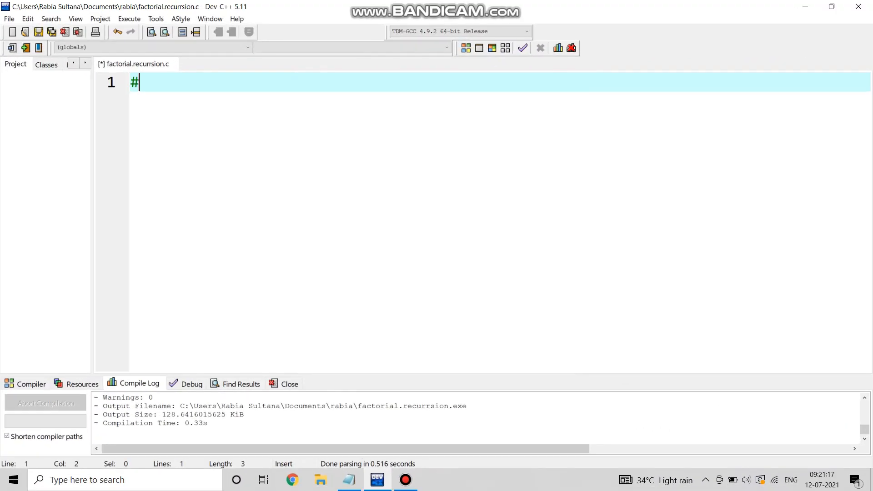
text(in)
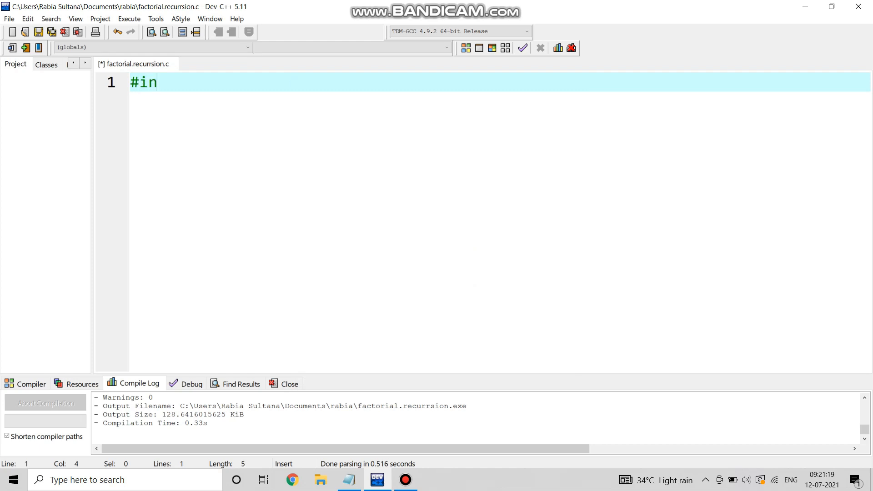
text(clude<s>)
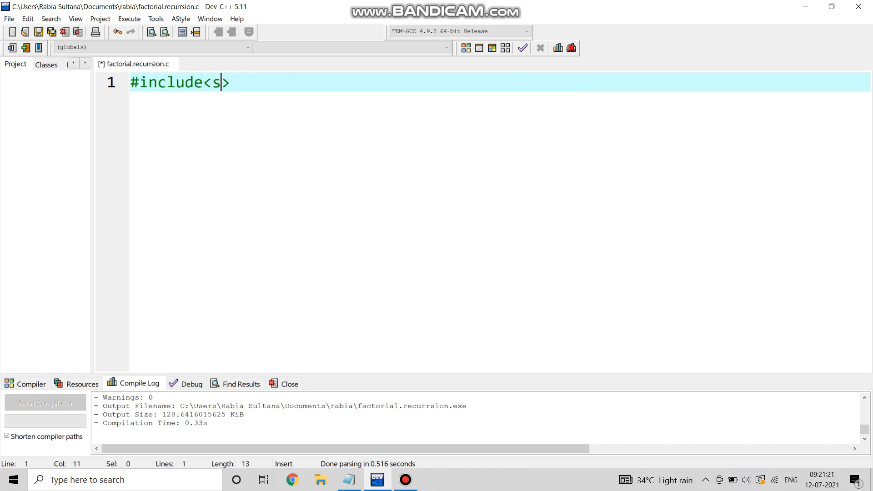
text(tdio.h)
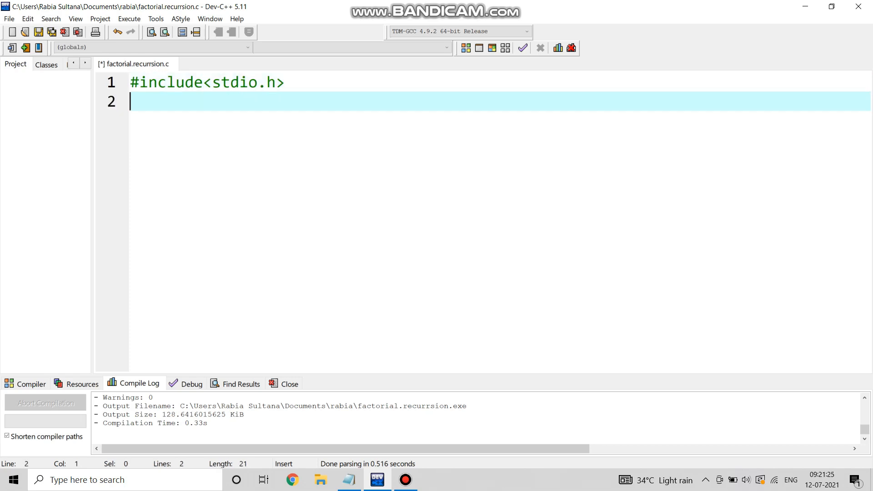
Add #include<conio.h> and the int main() function header.
text(#inclue)
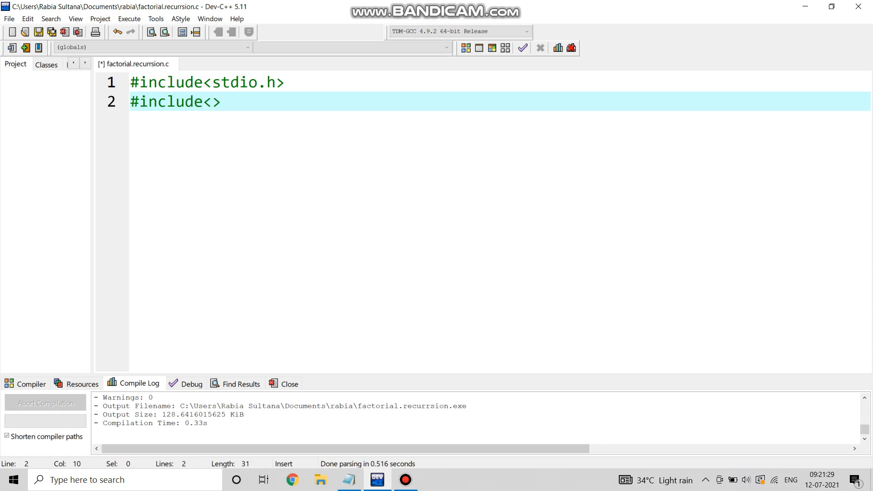
text(coni)
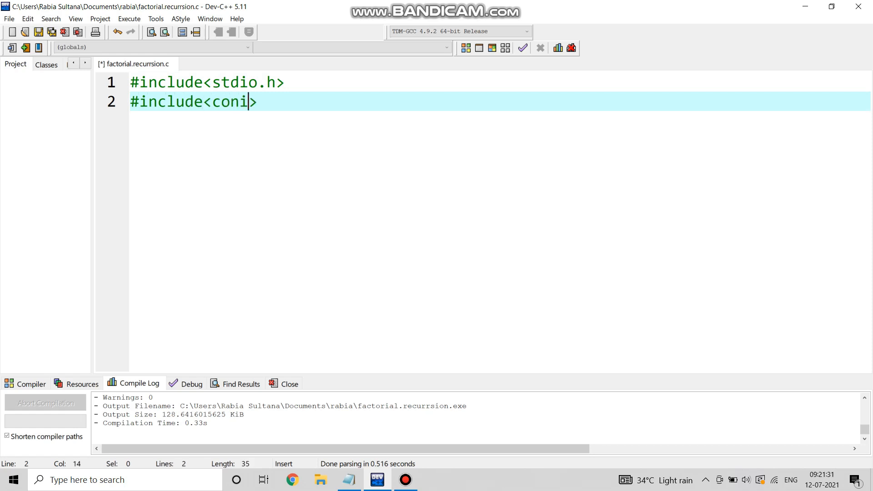
text(o.)
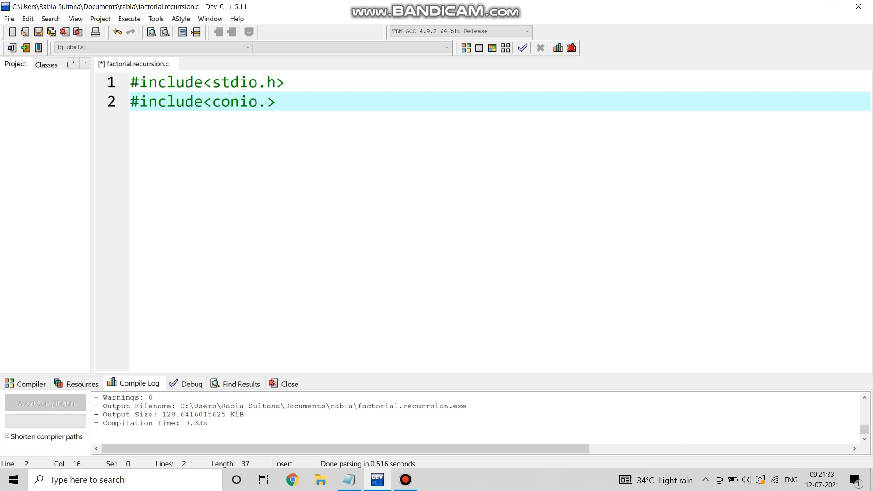
text(h>)
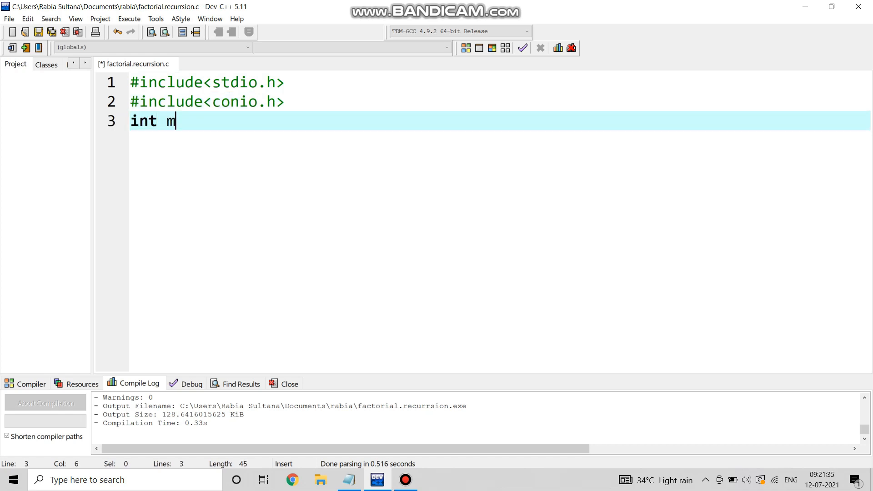
text(ain())
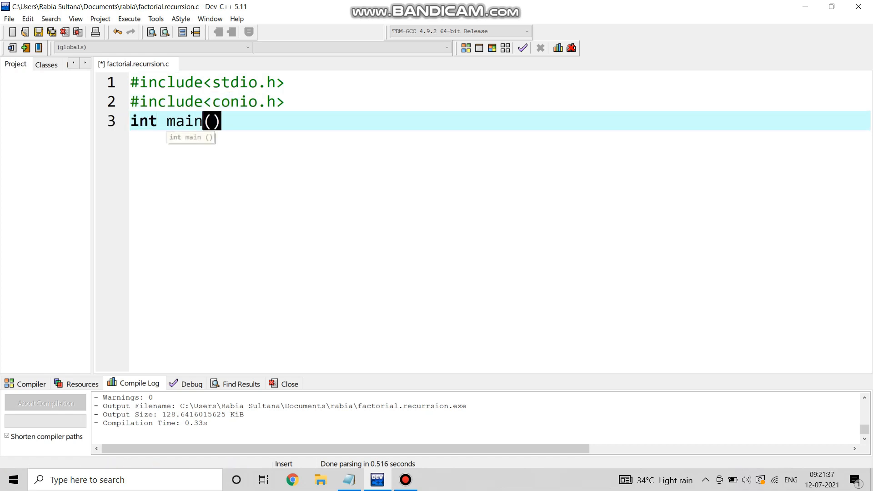
Inside main declare int num; and printf the prompt "enter a number : ".
key(enter)
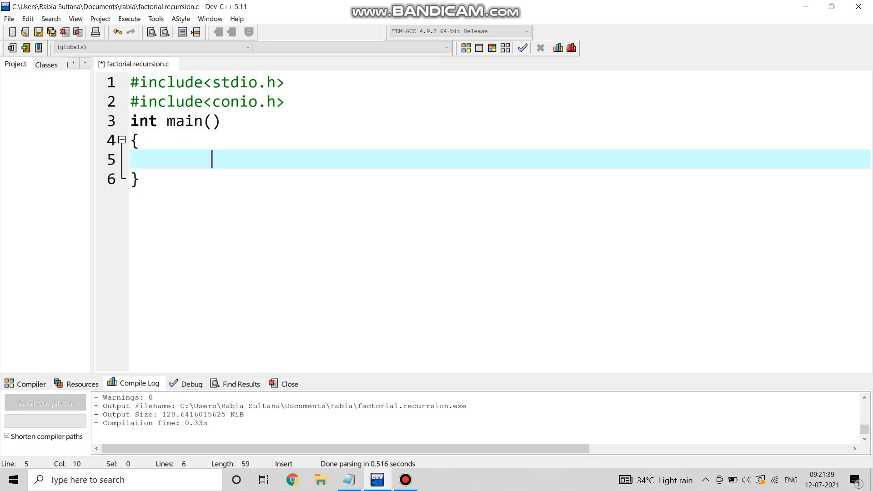
text(int)
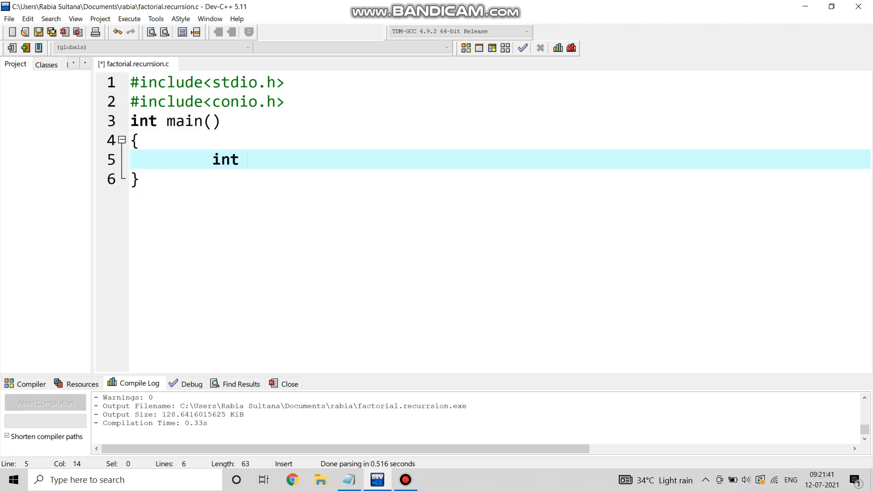
text(num;)
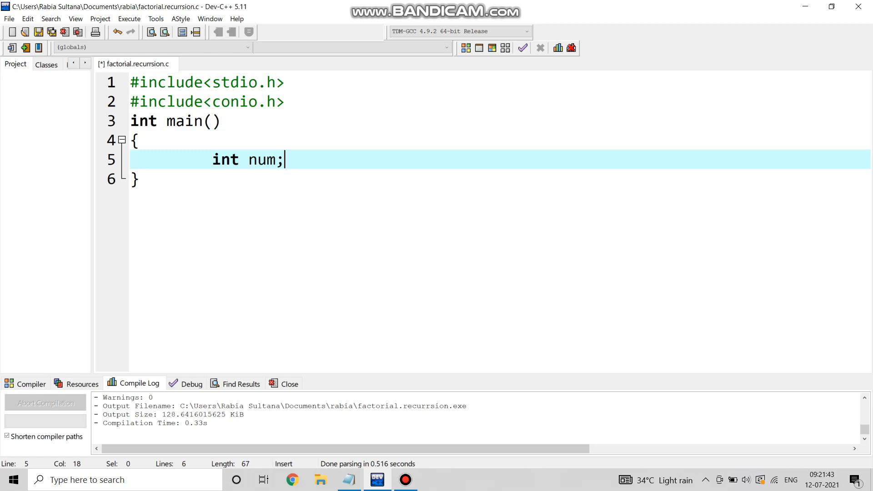
text(p)
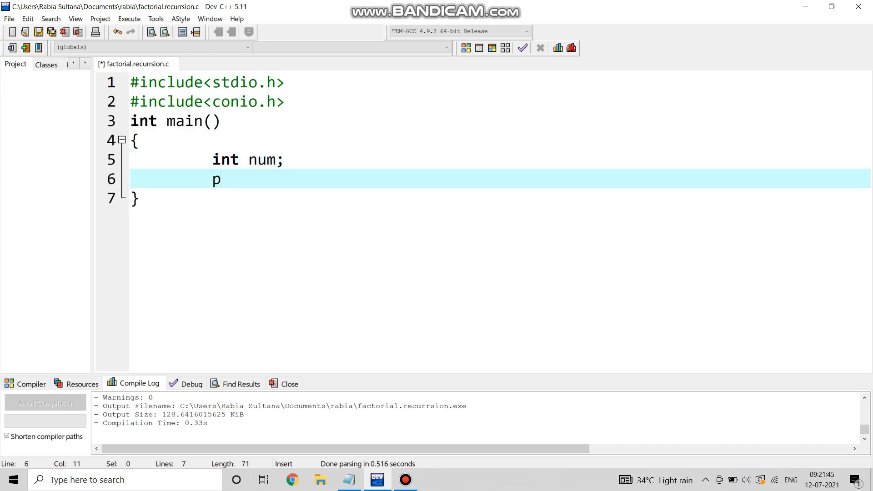
text(rintf)
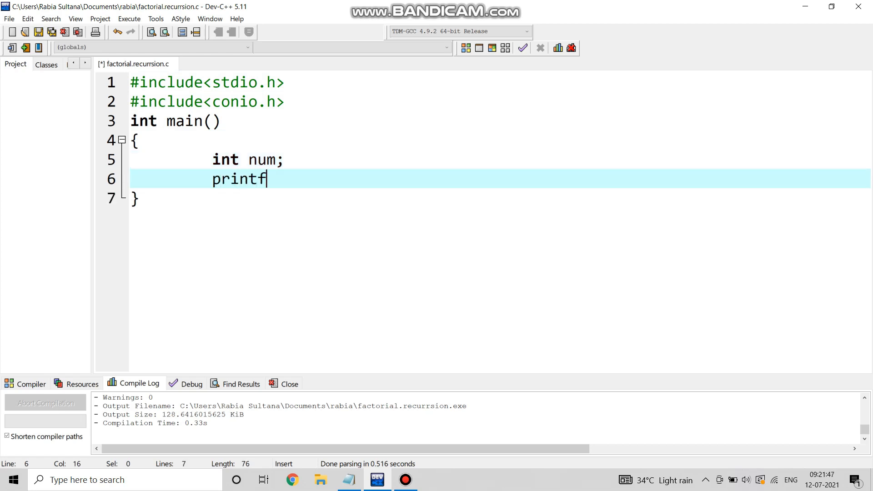
text(())
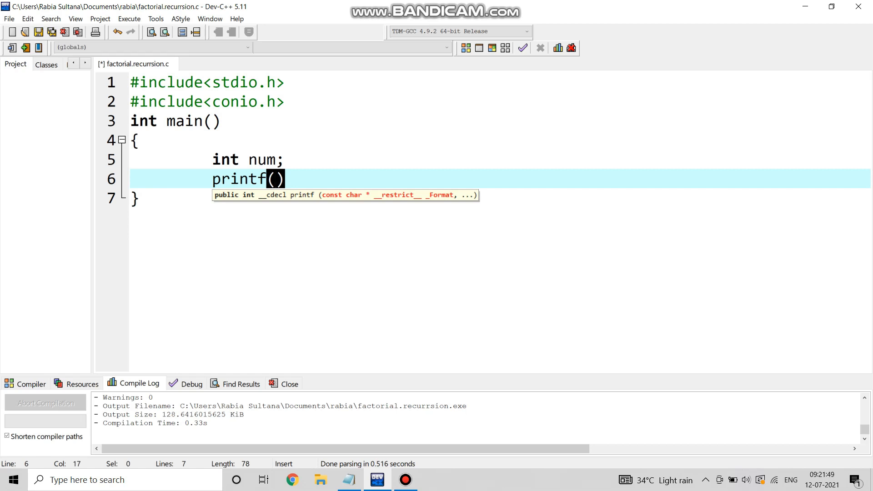
text("enter ")
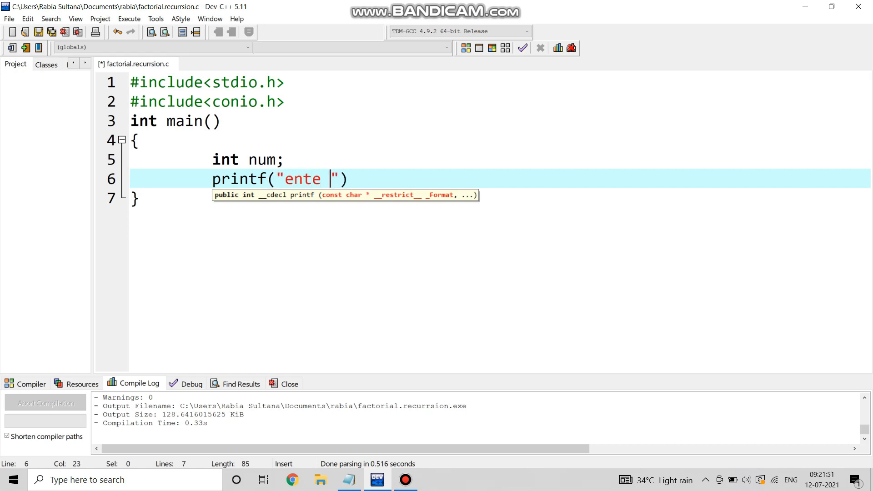
text(r)
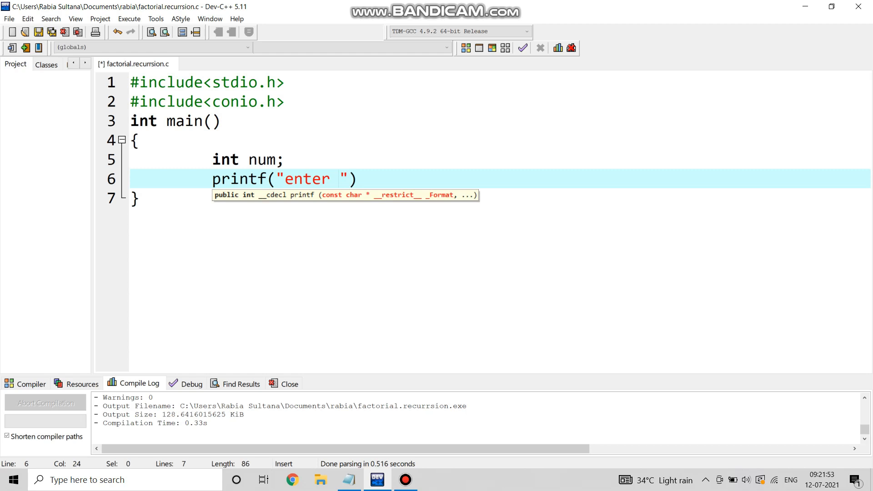
text(a number :)
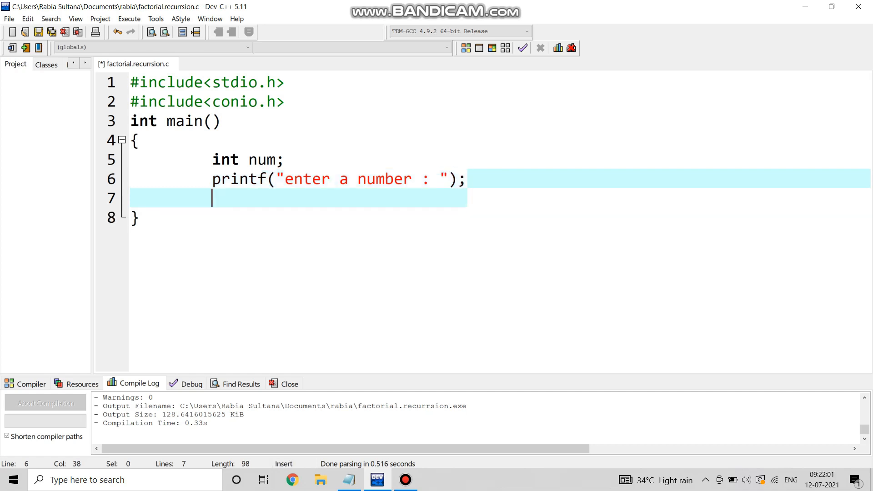
Read the entered value into num with scanf("%d",&num);.
text(sa)
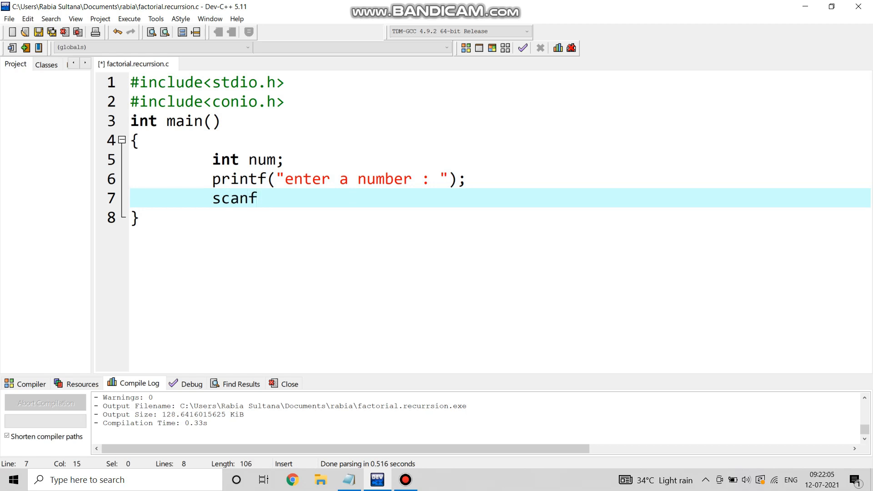
text((""))
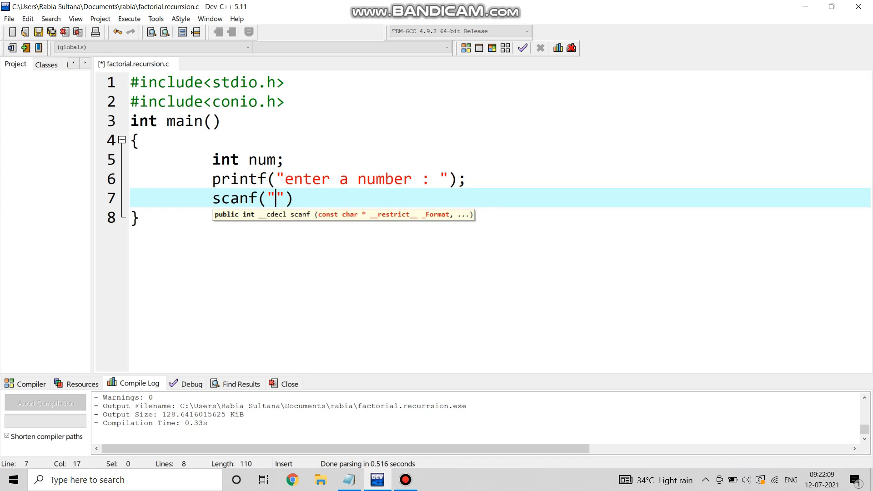
text(%d)
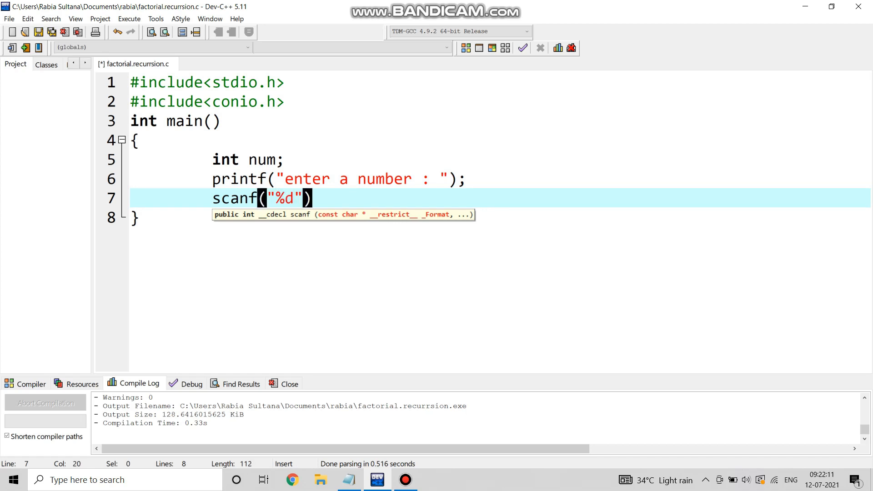
text(,)
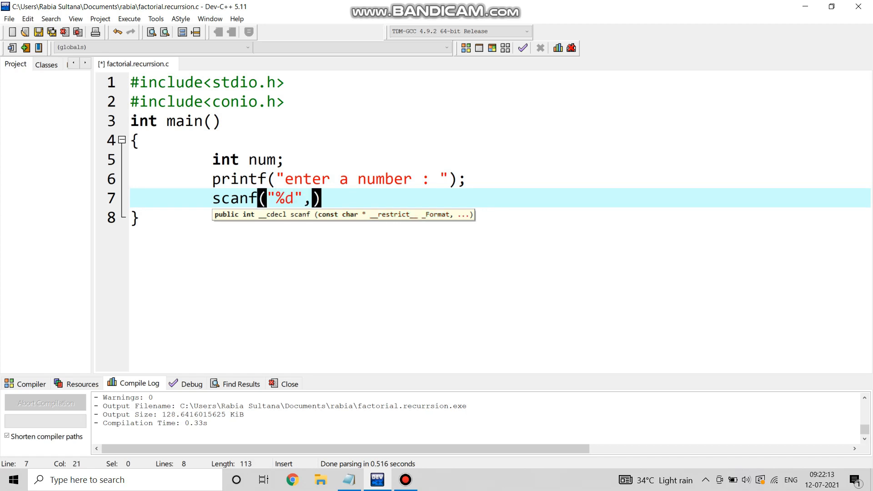
text(&n)
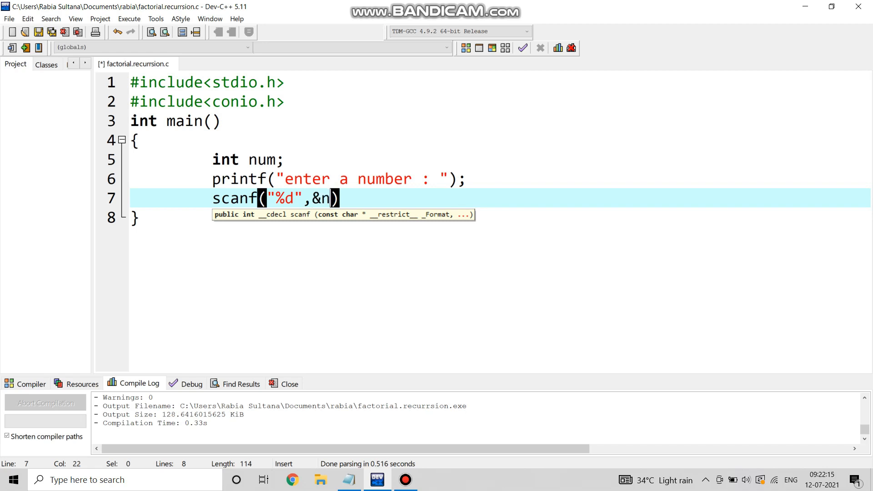
text(um)
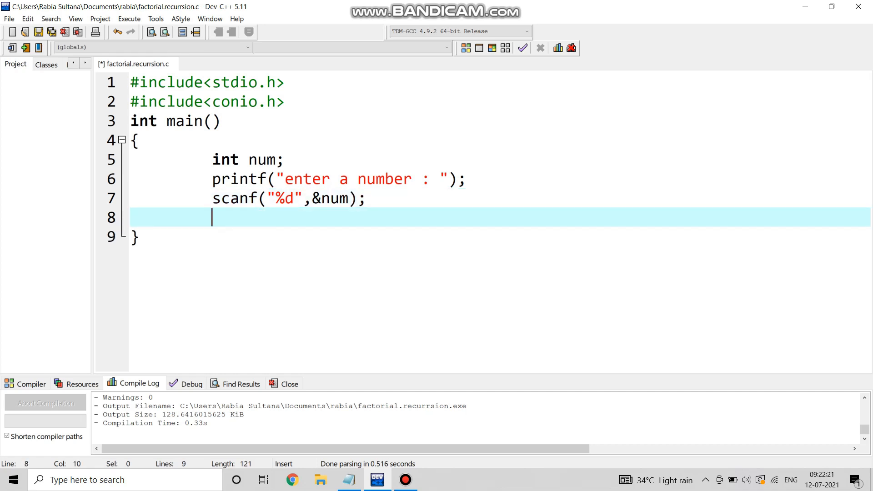
Call fact(num); after reading the number.
text(fact)
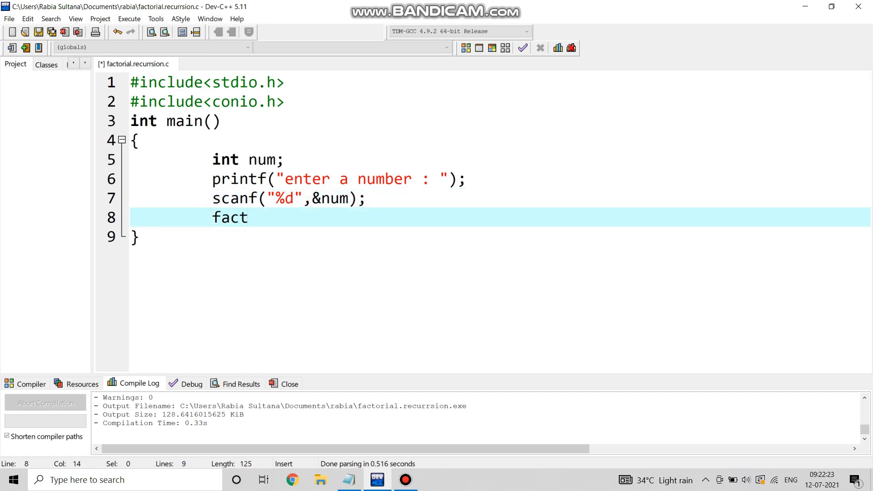
text((num))
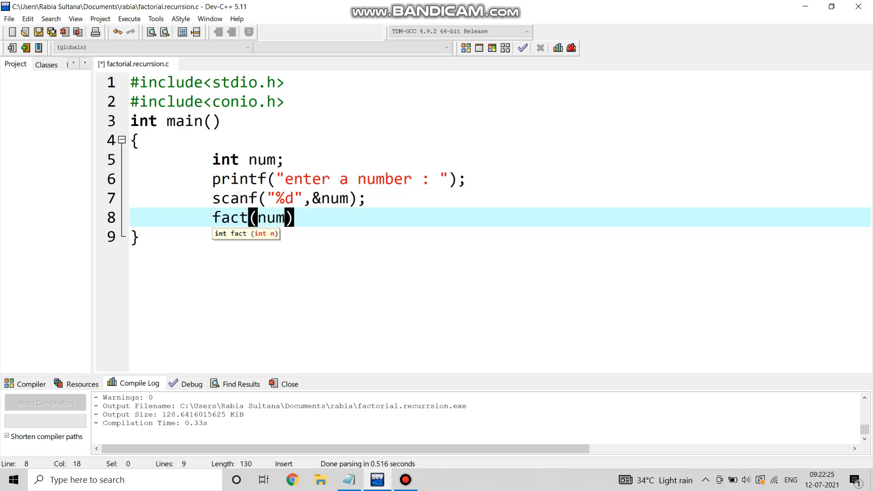
text(;)
text(p)
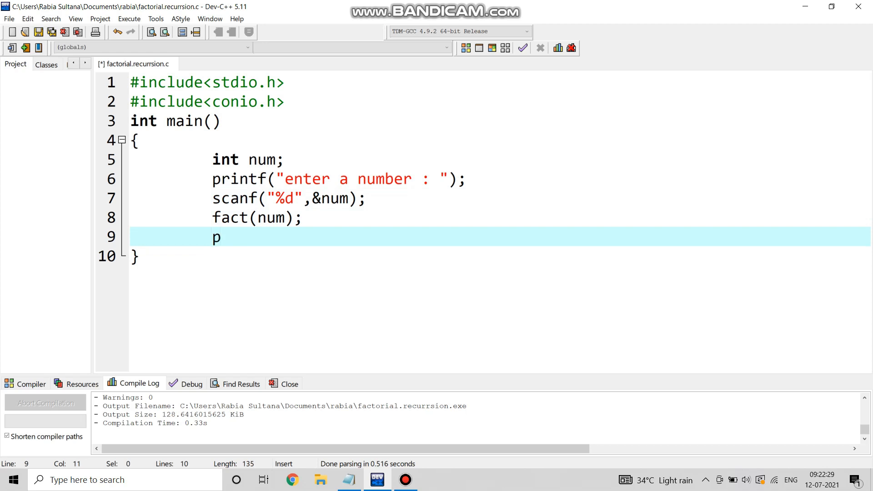
Print "factorial is = %d \n" with fact(num) as the argument.
text(rintf())
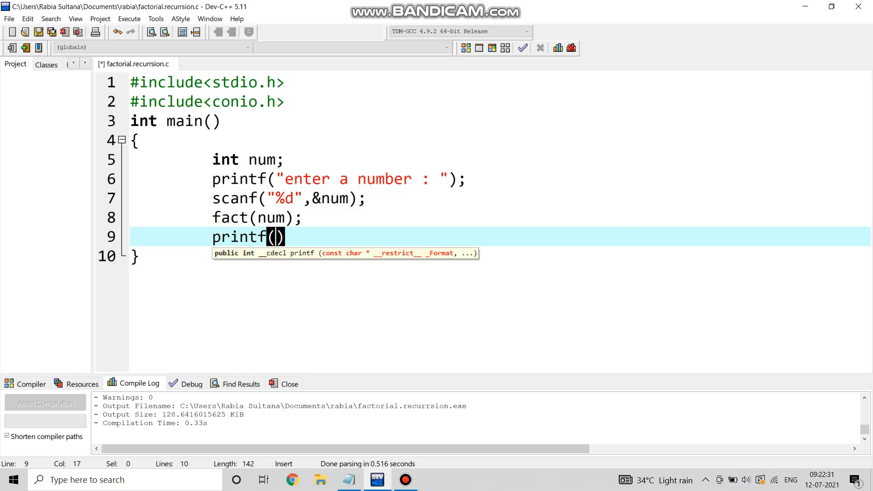
text("f)
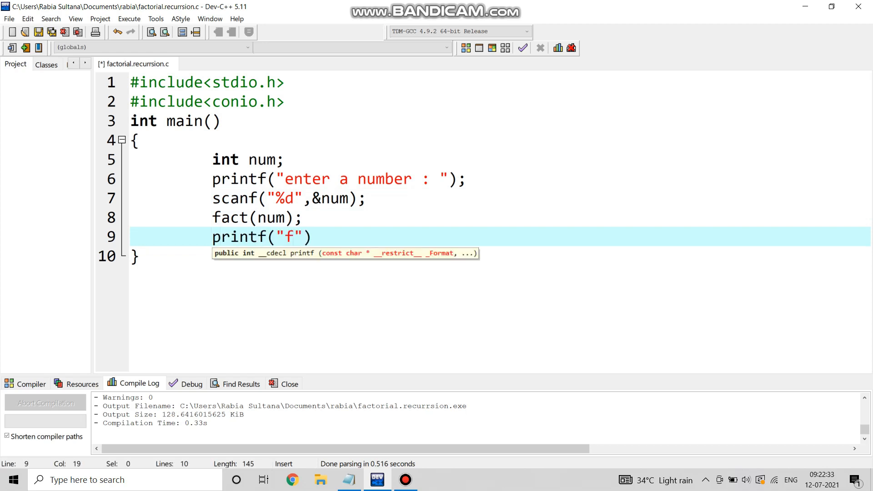
text(actorial i)
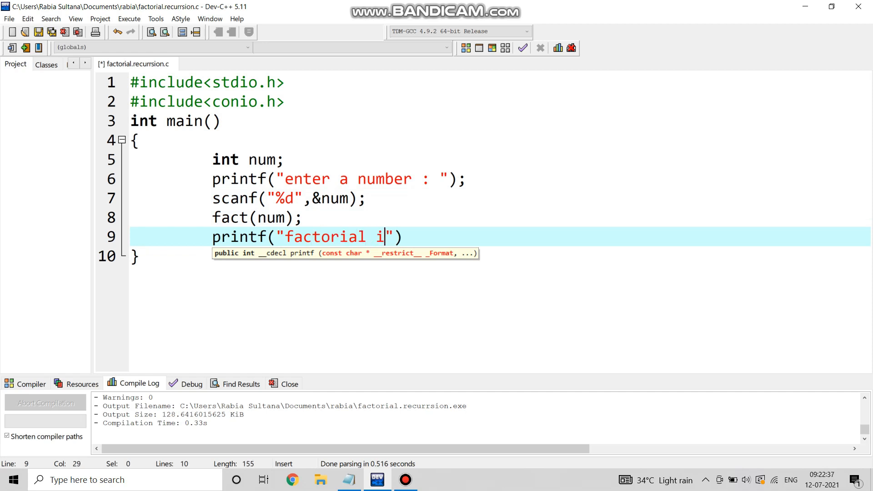
text(s =)
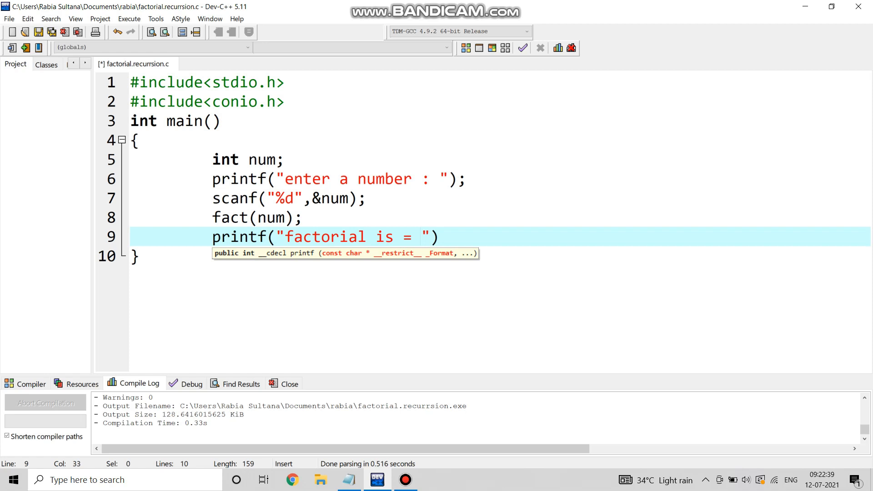
text(%d)
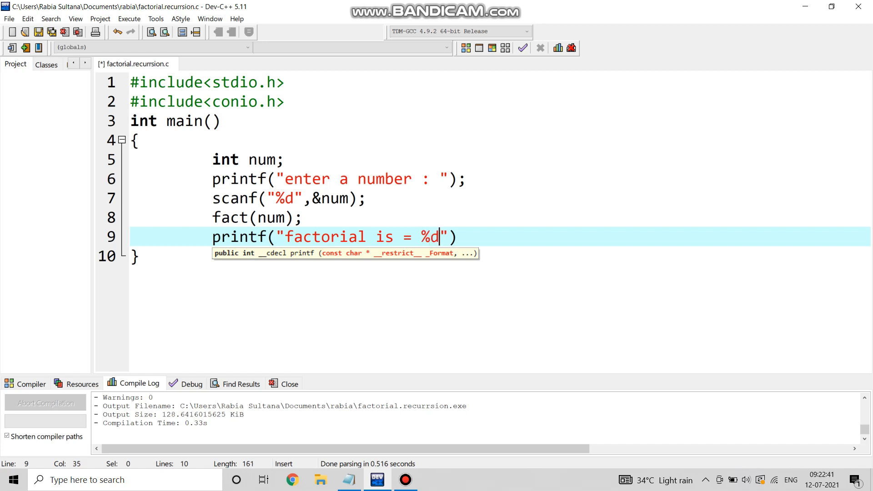
text(\n)
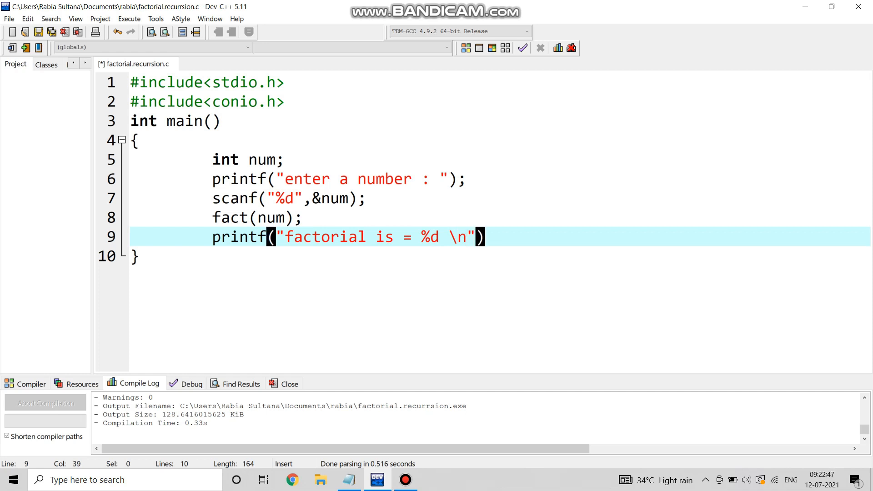
text(,)
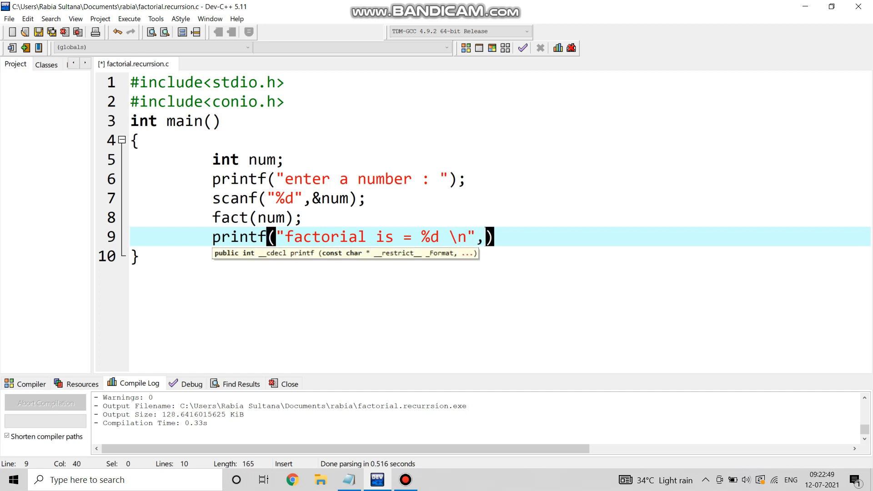
text(fact)
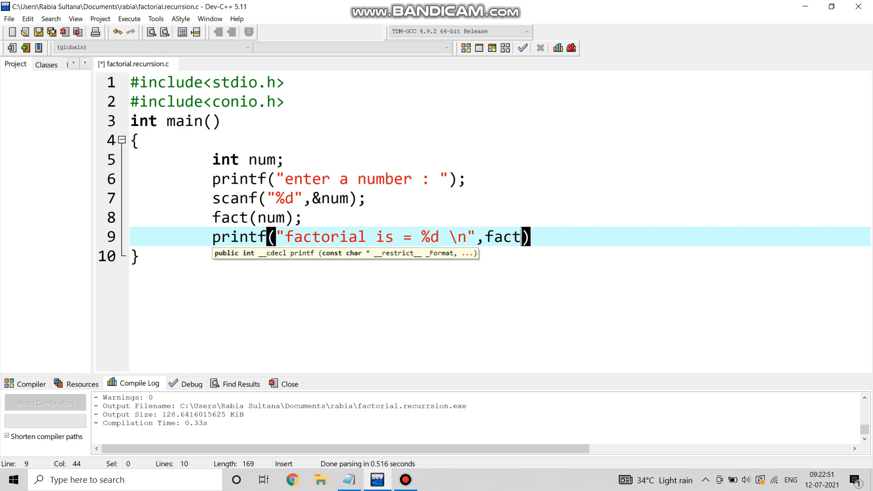
text(num)
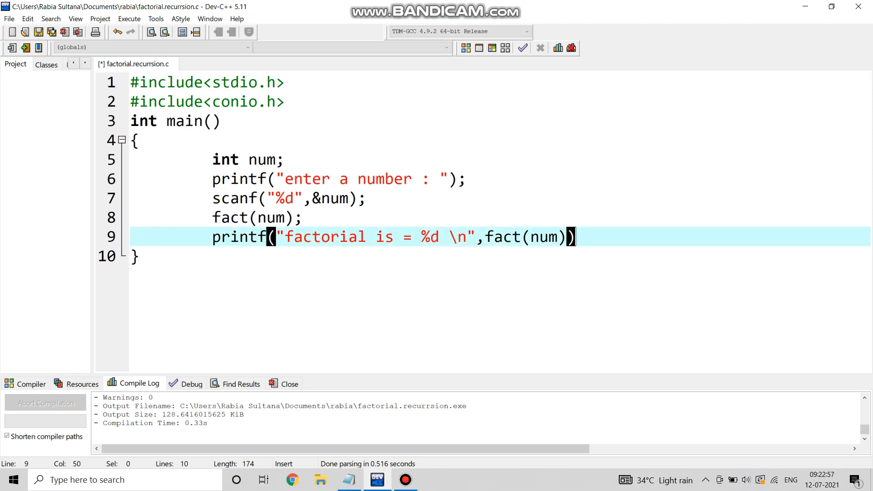
text(;)
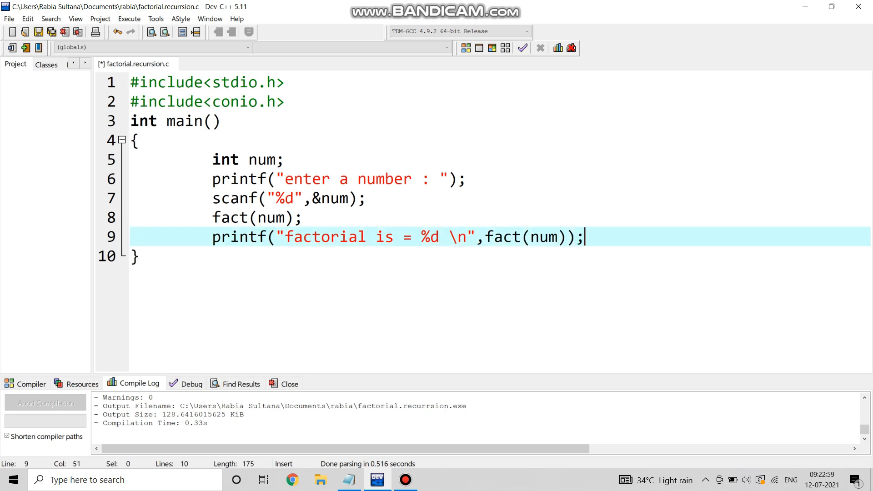
End main with return 0; and move below its closing brace.
text(ret)
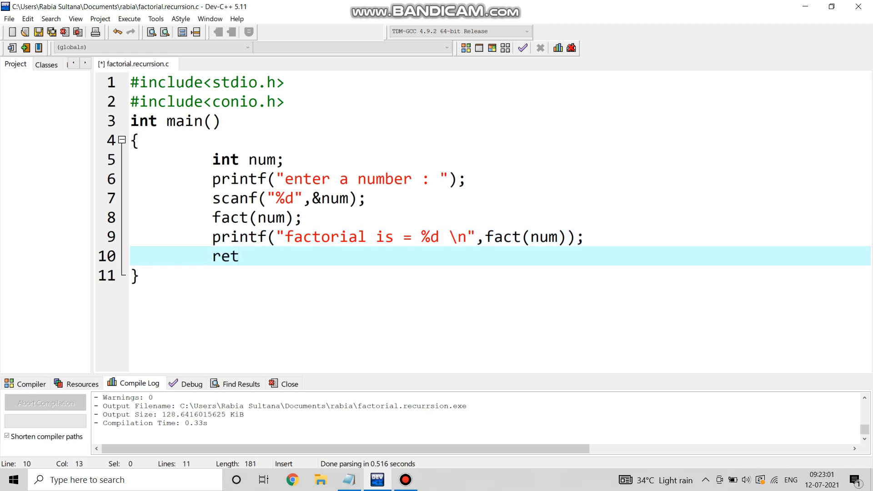
text(urn 0;)
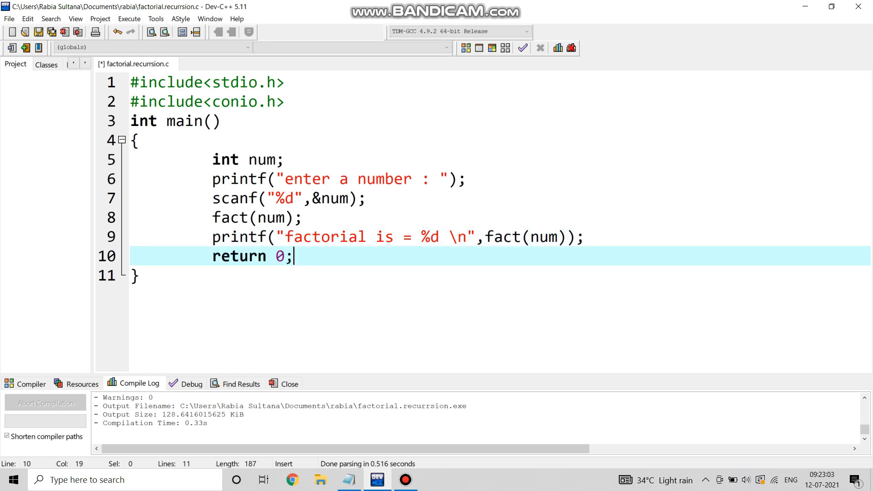
key(enter)
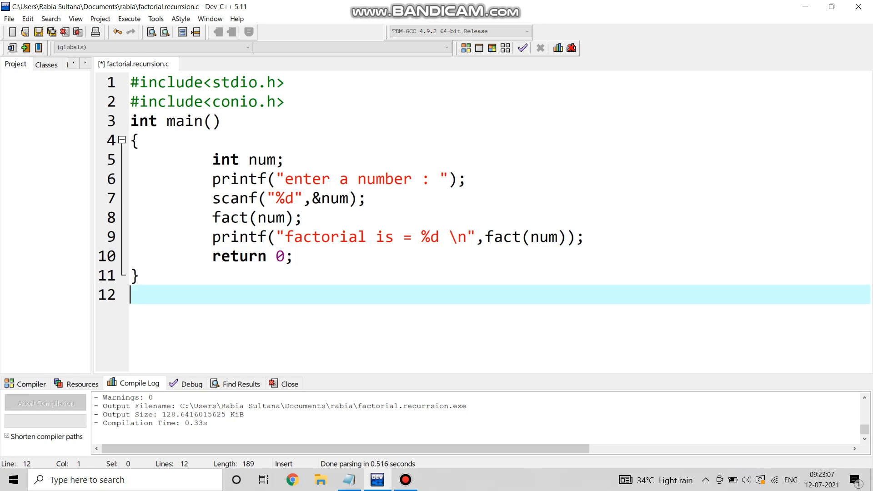
Below main add a //function part comment and the int fact(int n) header.
text(//functi)
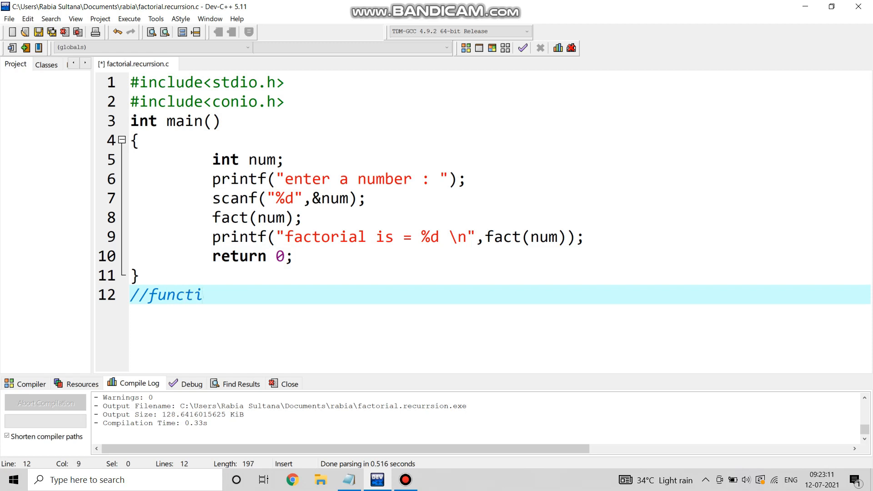
text(on part ...........)
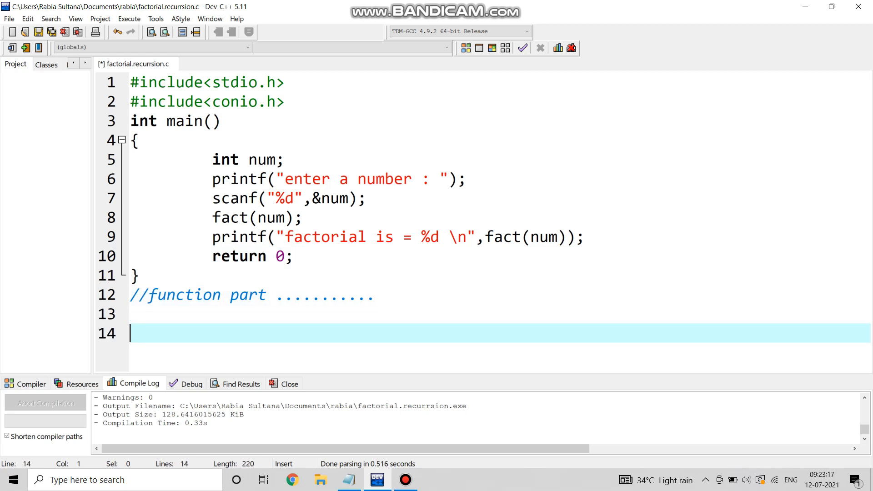
text(int f)
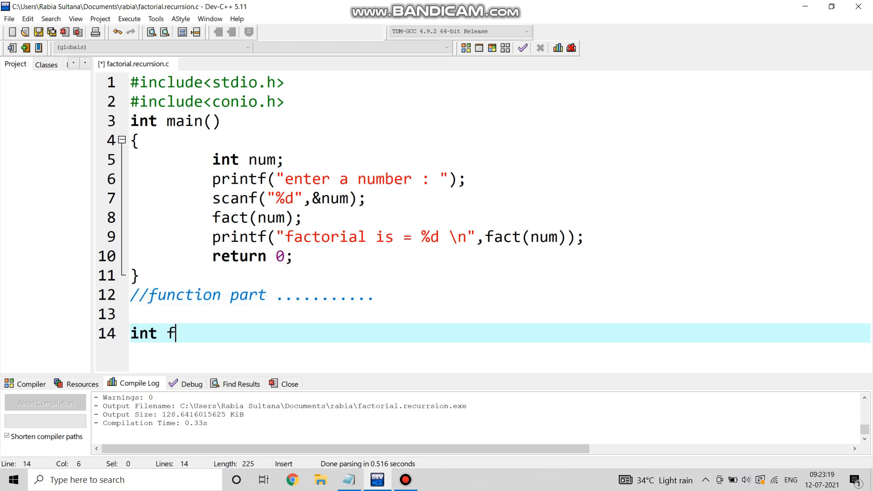
text(act())
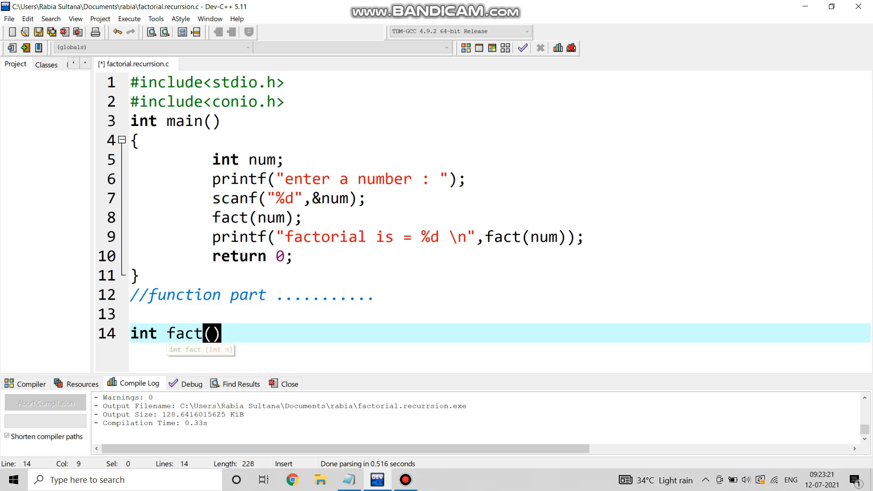
text(int)
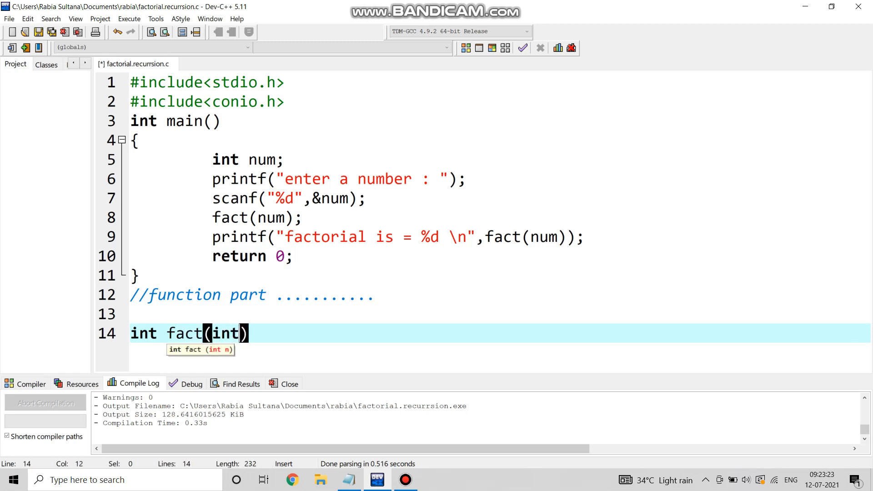
text(n)
text({)
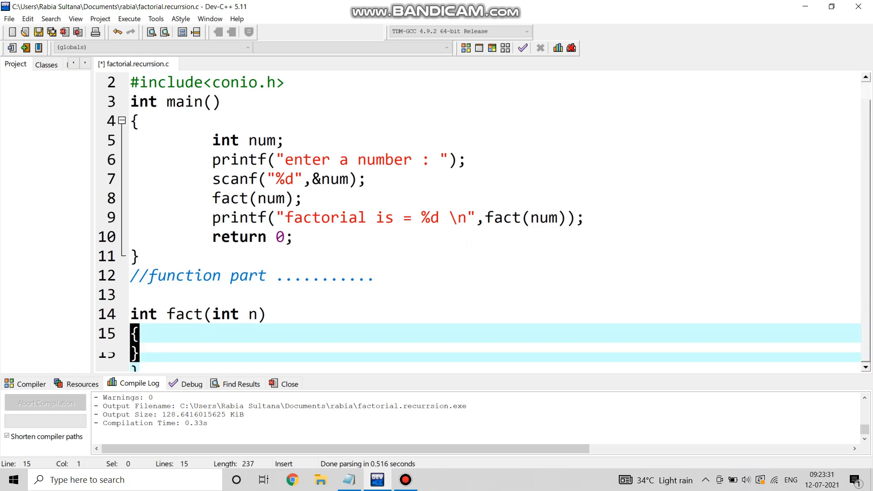
Inside fact's body write the comment //we will consider num==n.
key(Enter)
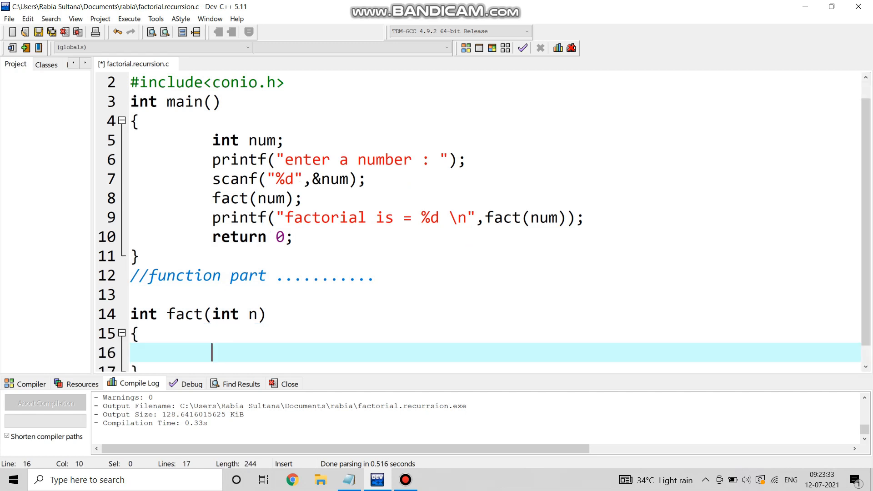
text(//)
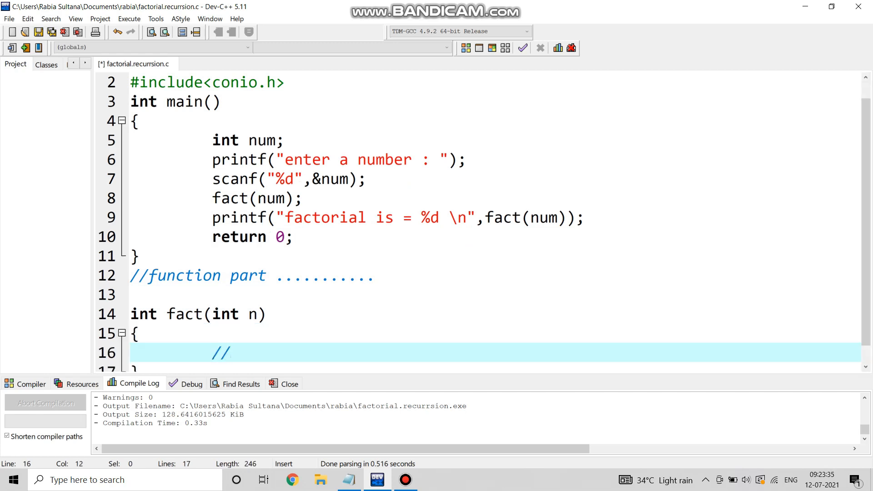
text(we will consic)
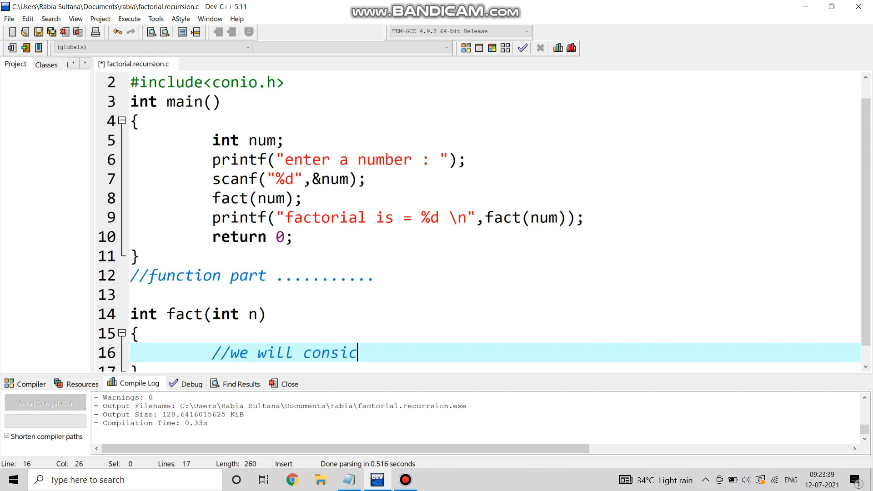
key(Backspace)
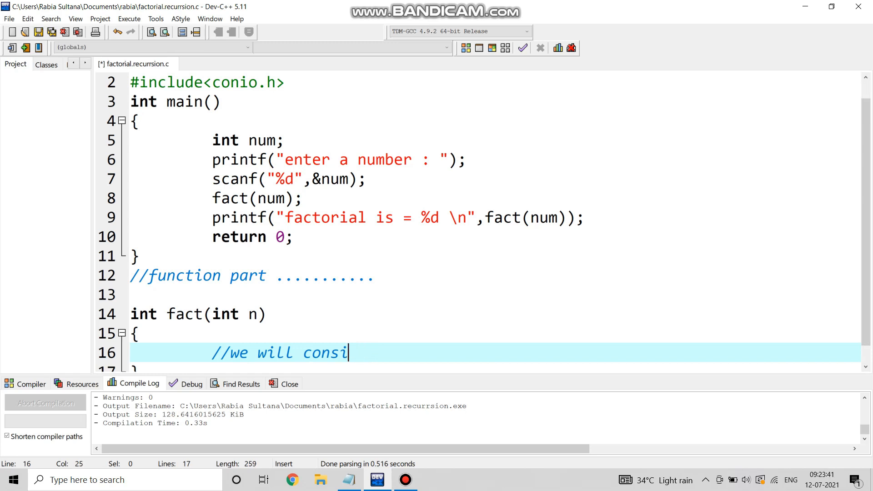
text(der num)
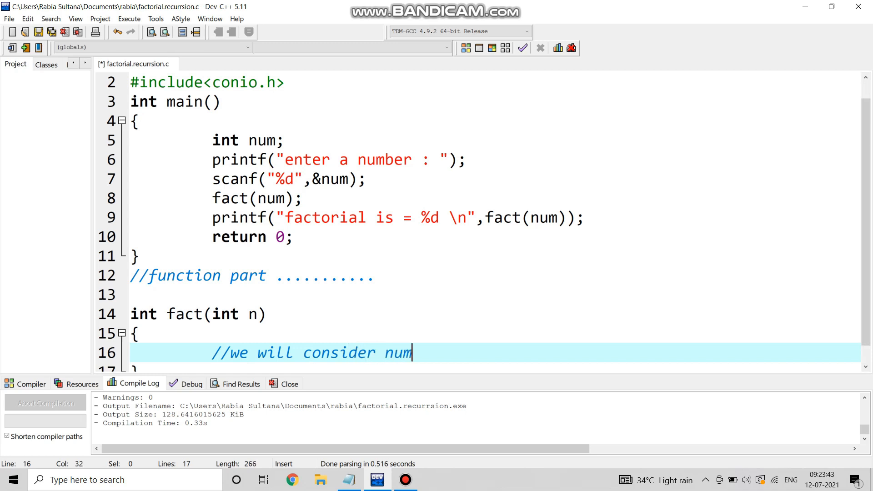
text(==n)
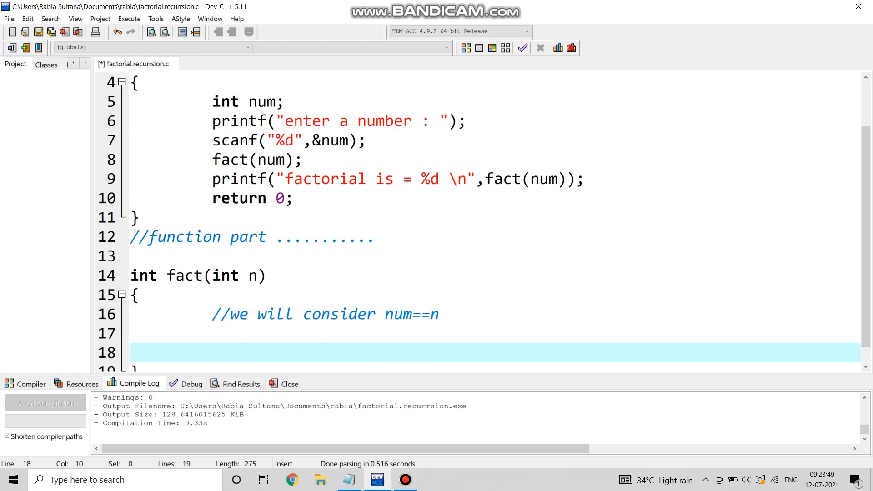
Add the base case if(n==0) return 1; in fact.
text(if())
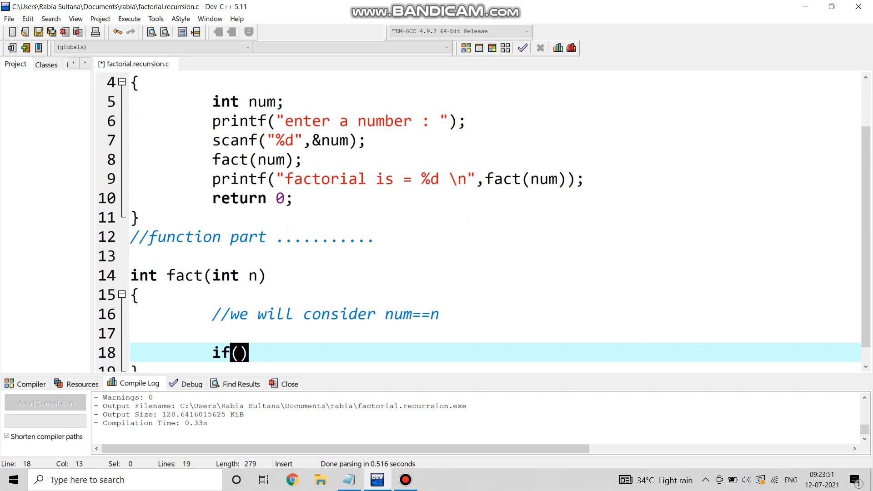
text(n=)
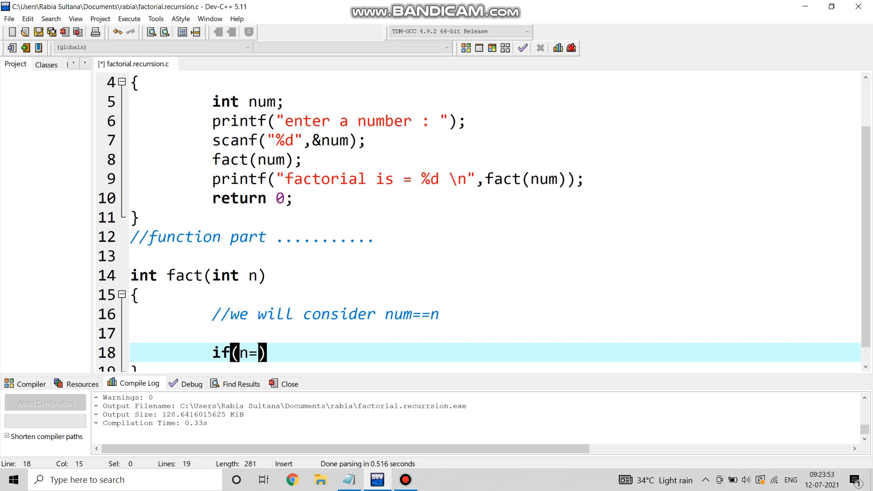
text(=0)
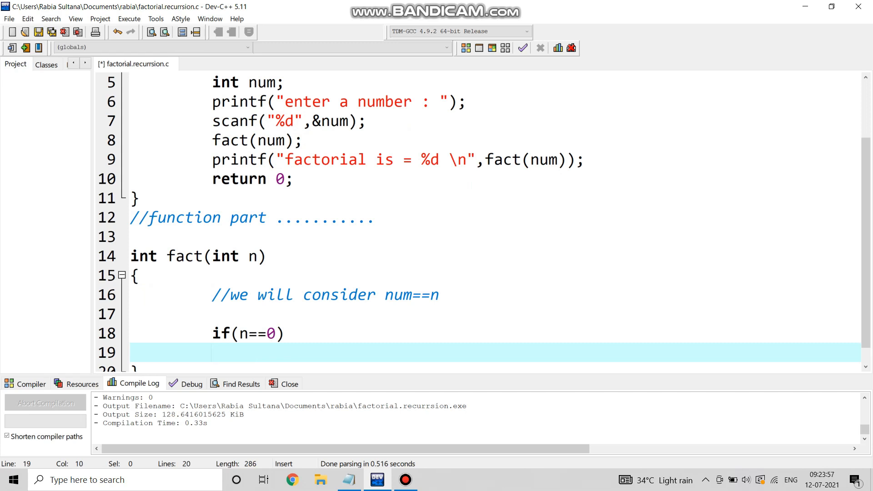
text(return)
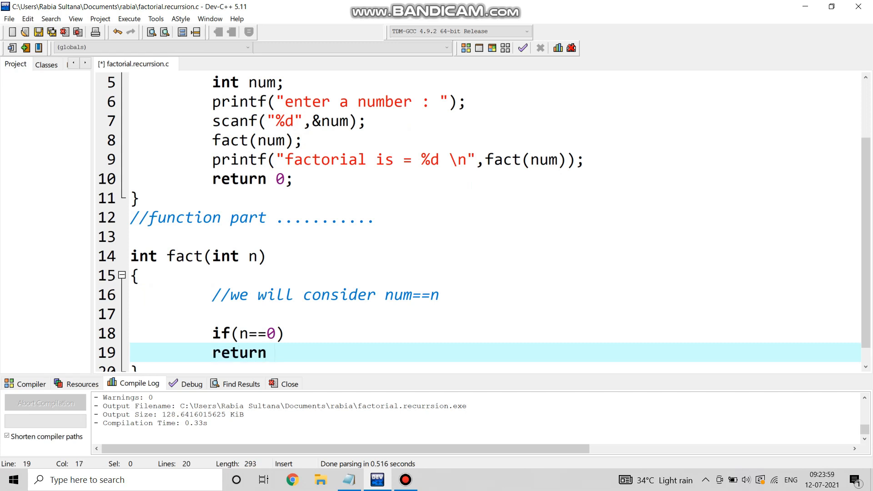
text(1)
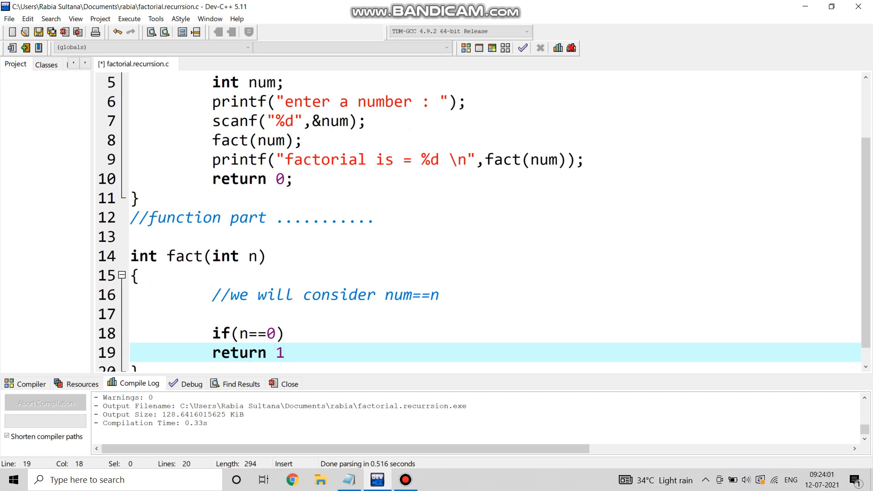
text(;)
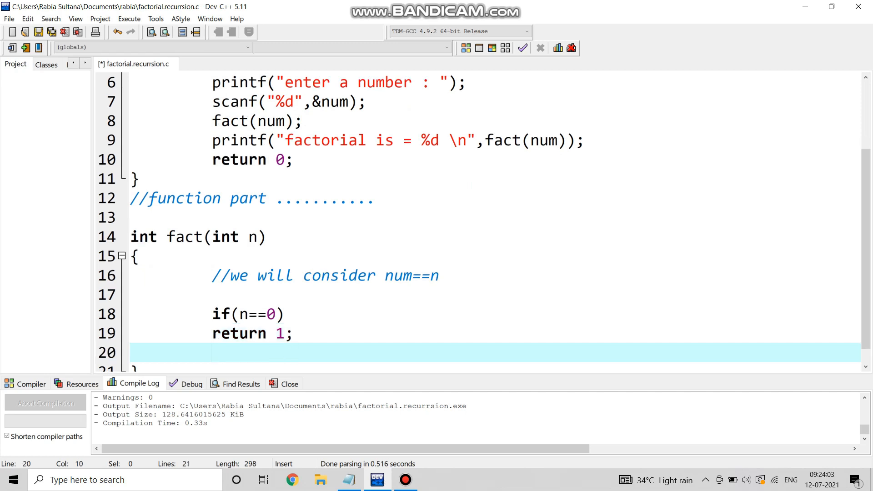
Add the recursive case return n*fact(n-1);.
text(ret)
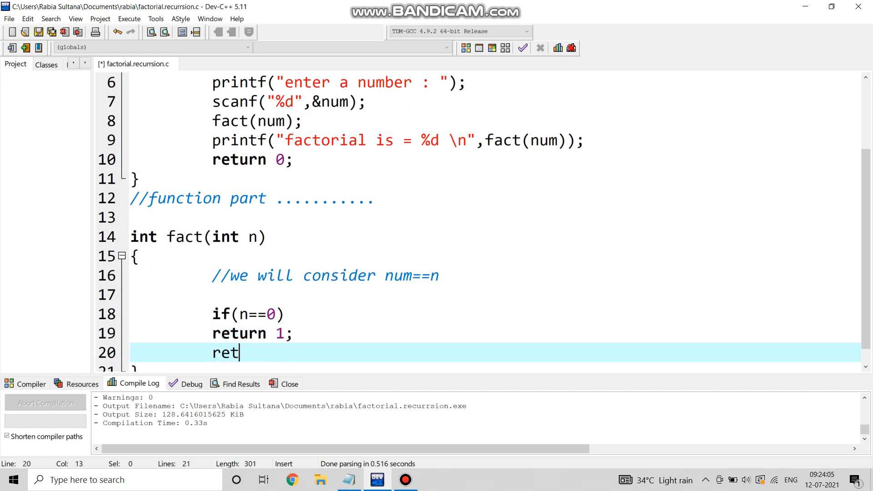
text(urn)
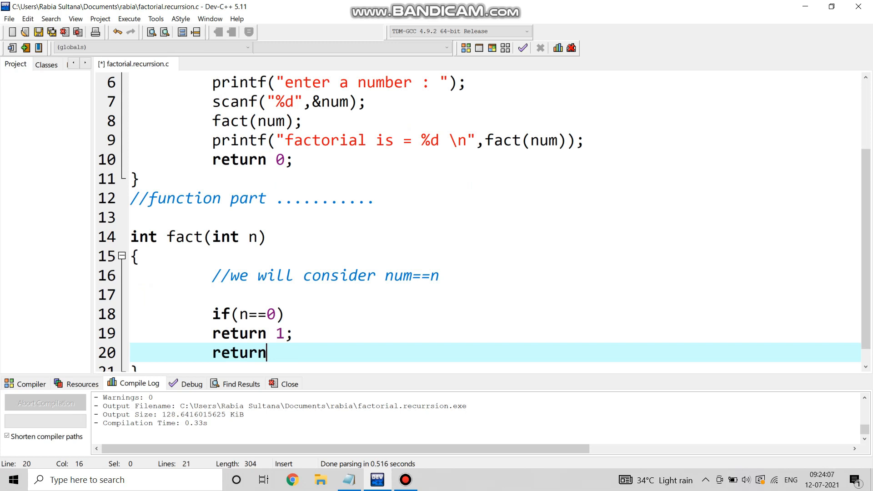
text(n)
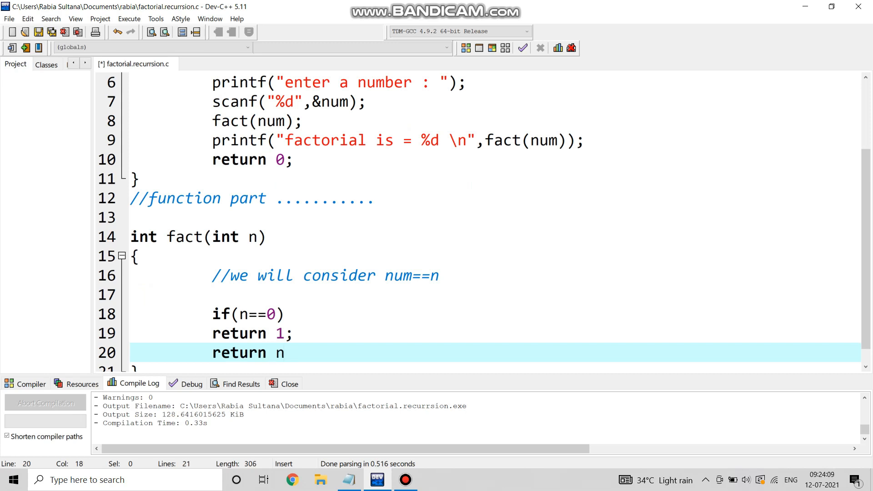
text(*)
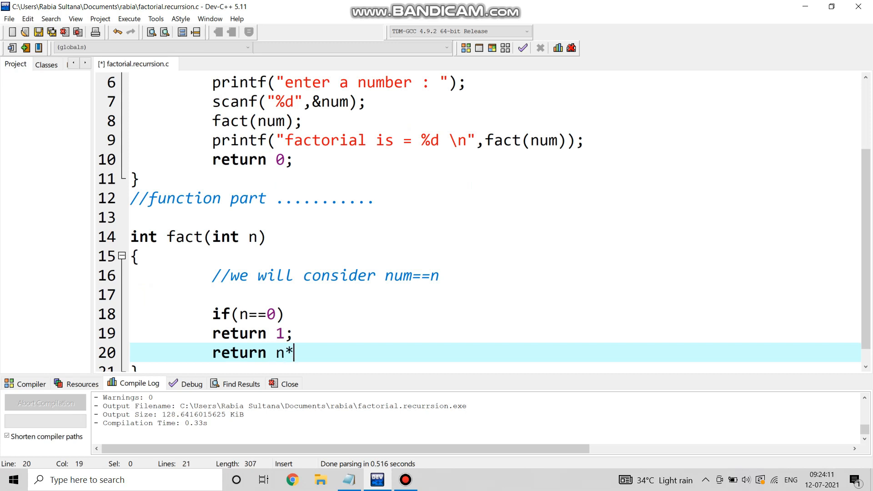
text(fact)
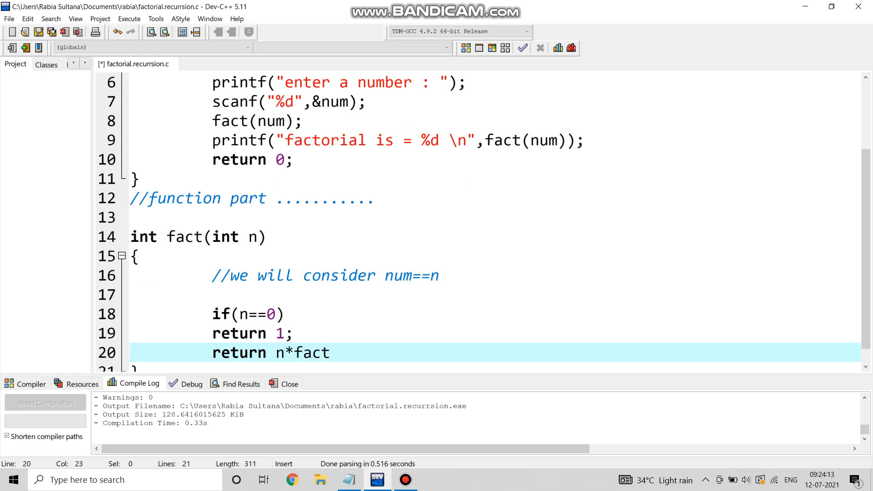
text(()
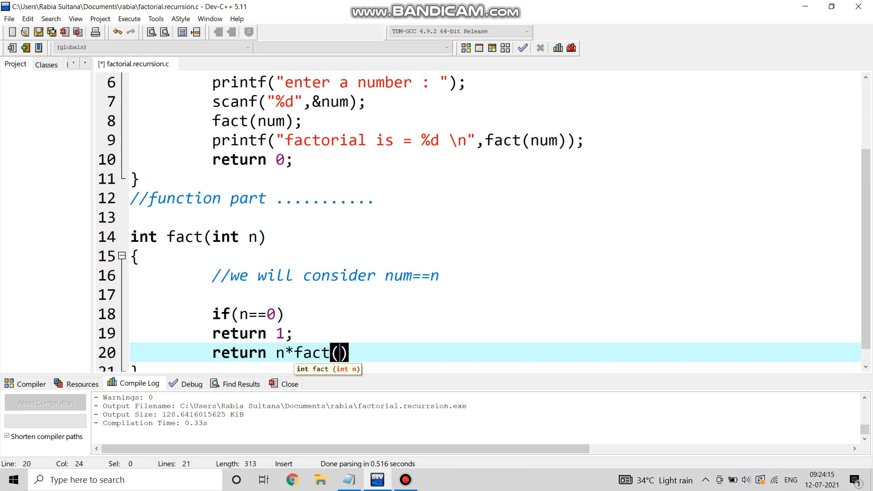
text(n-1)
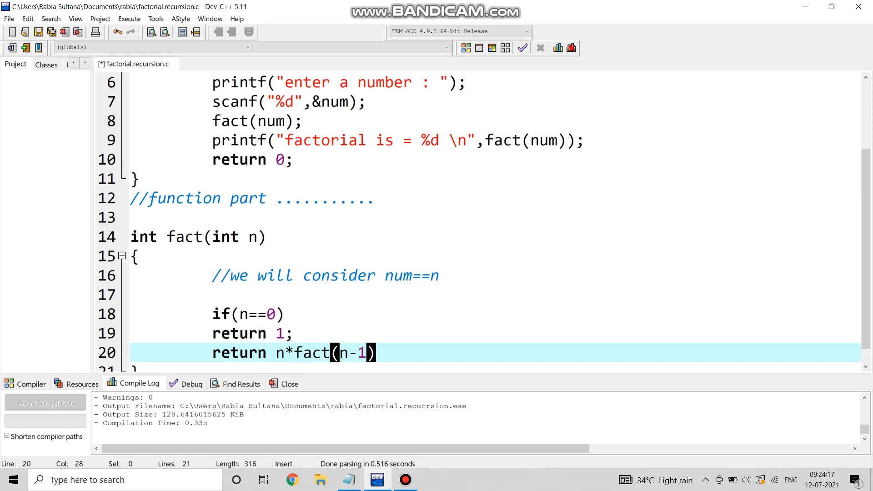
text(;)
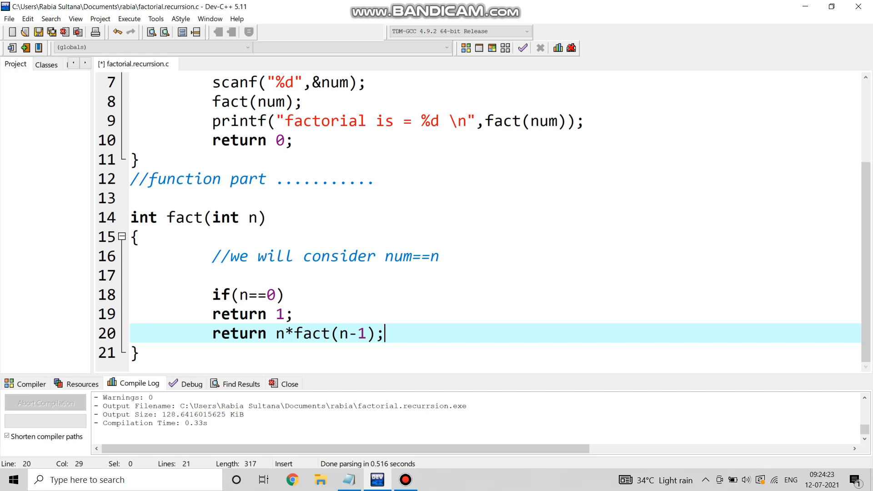
Lower the editor font size in Tools > Editor Options, then compile and run the program.
click(155, 18)
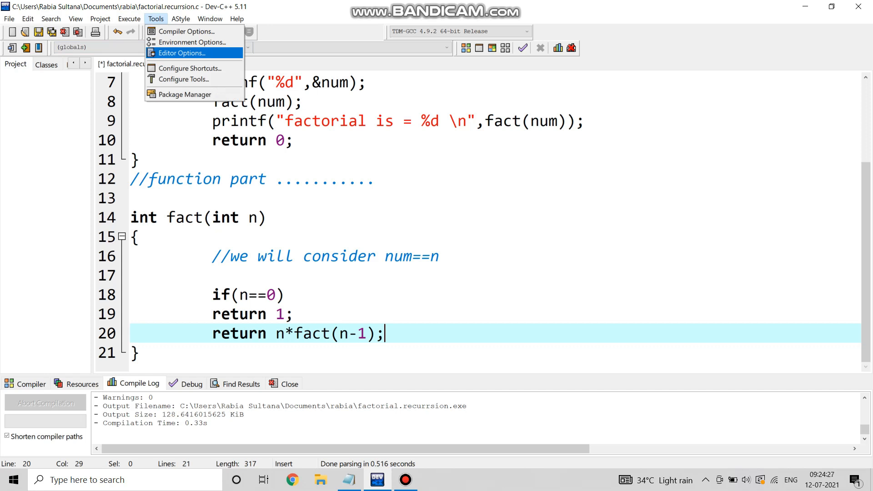
click(180, 53)
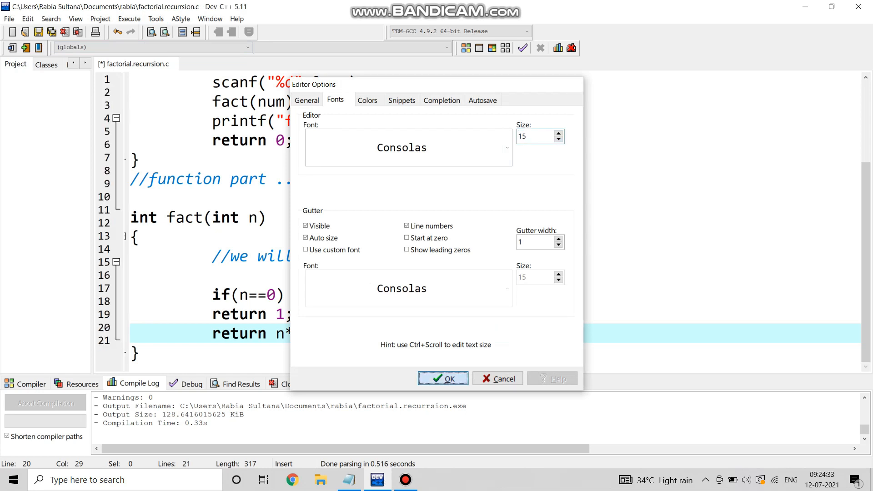
click(443, 378)
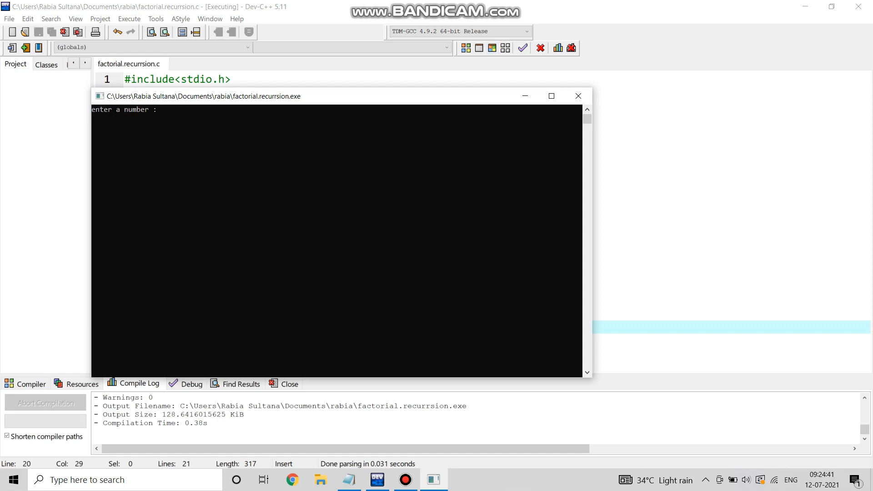
Test the program with 5, 7 and finally 10, which prints factorial is = 3628800.
text(5)
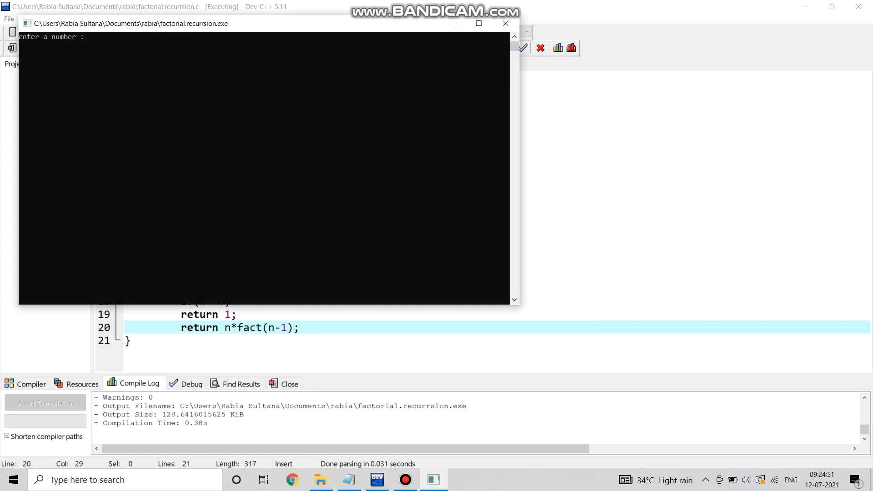
text(^B^B^B^B^B^B)
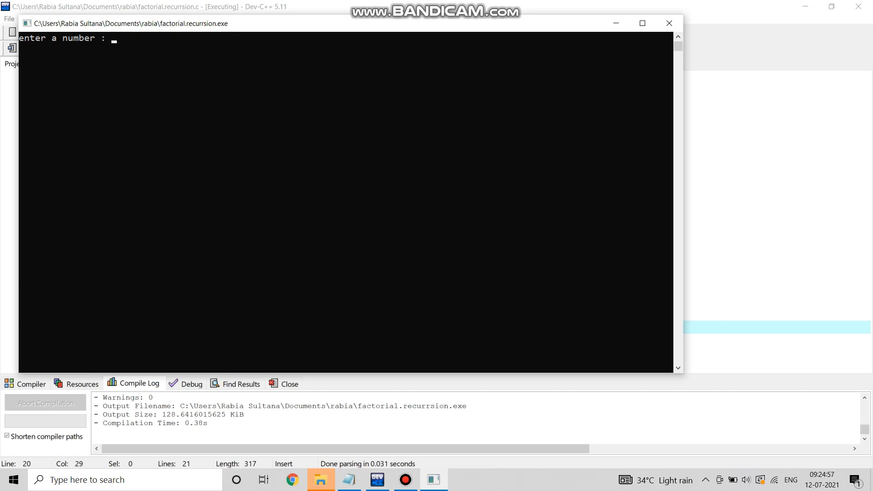
text(7)
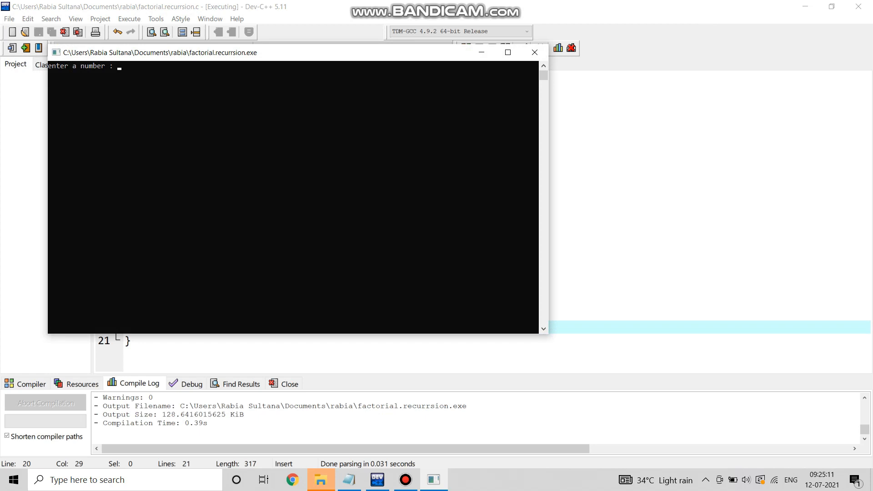
text(10)
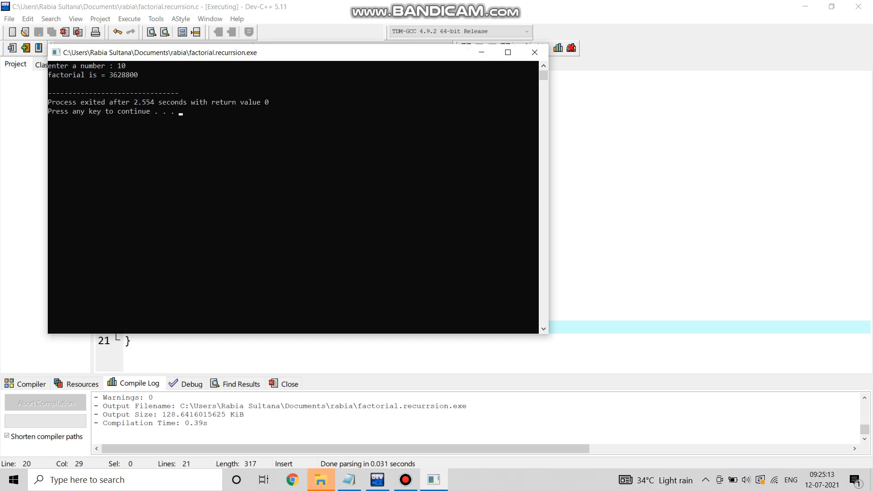